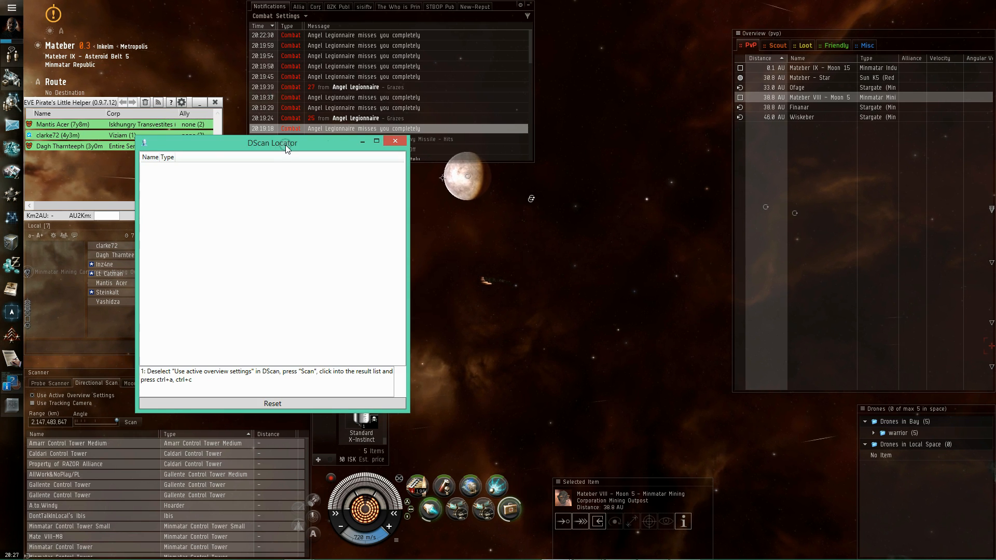
- Move DScan Locator right, disable Use Active Overview Settings, and run a directional scan
drag(272, 143, 851, 134)
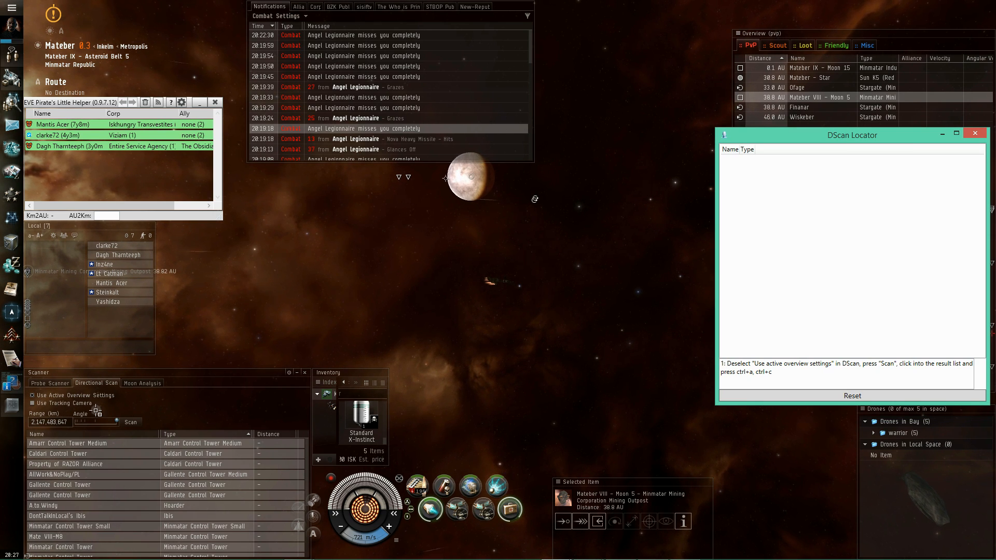
click(30, 395)
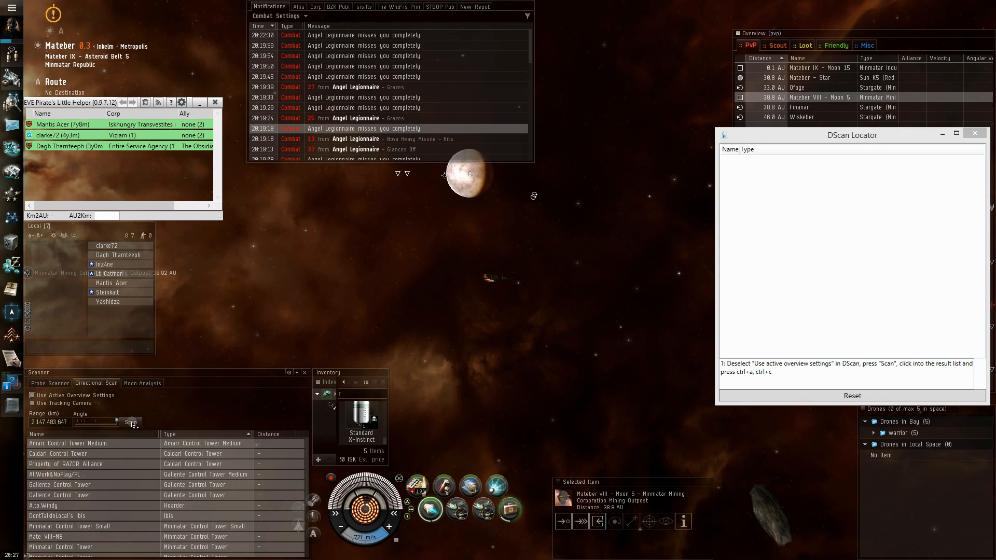
click(131, 422)
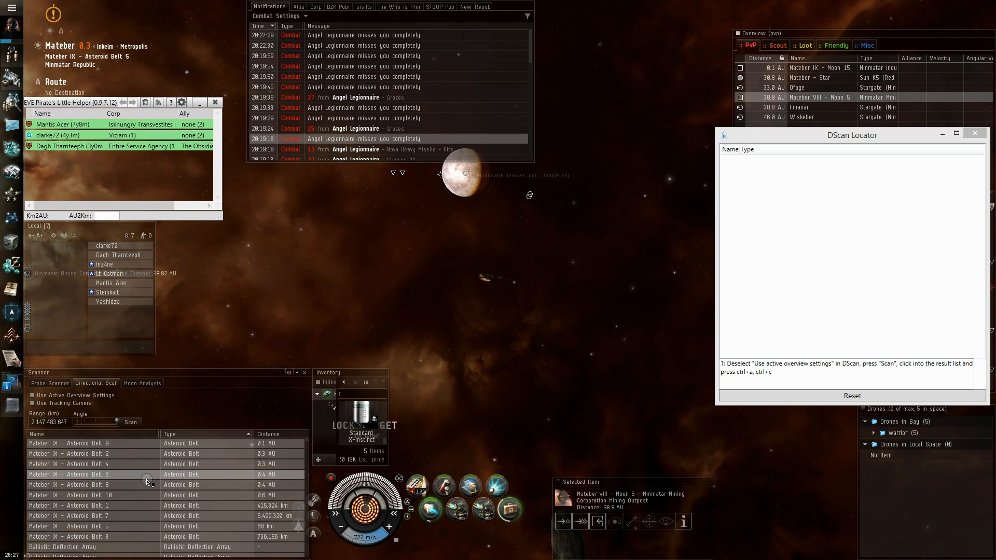
- Select the directional scan results to copy them into DScan Locator
click(130, 422)
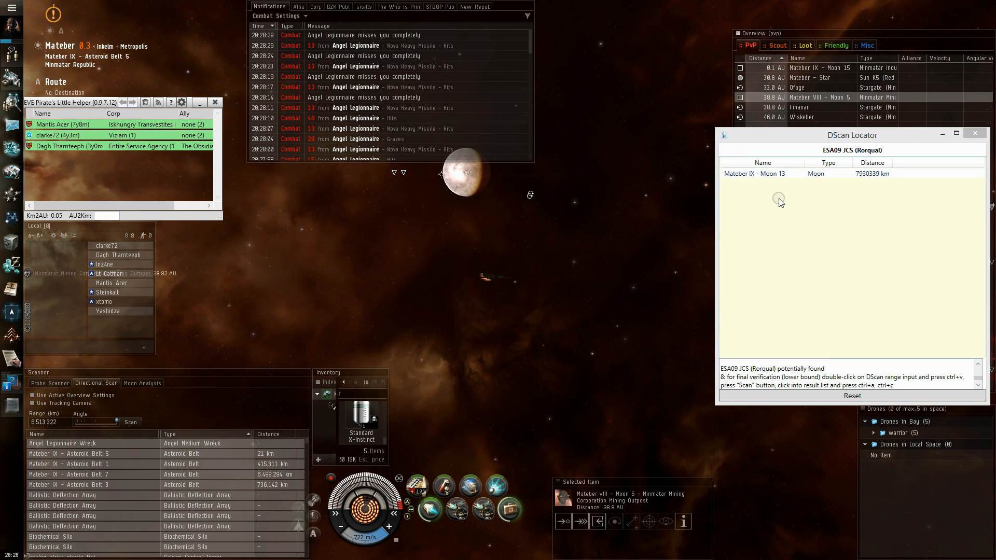
- Paste the verification range, rescan, and select the results to copy for final verification
click(762, 173)
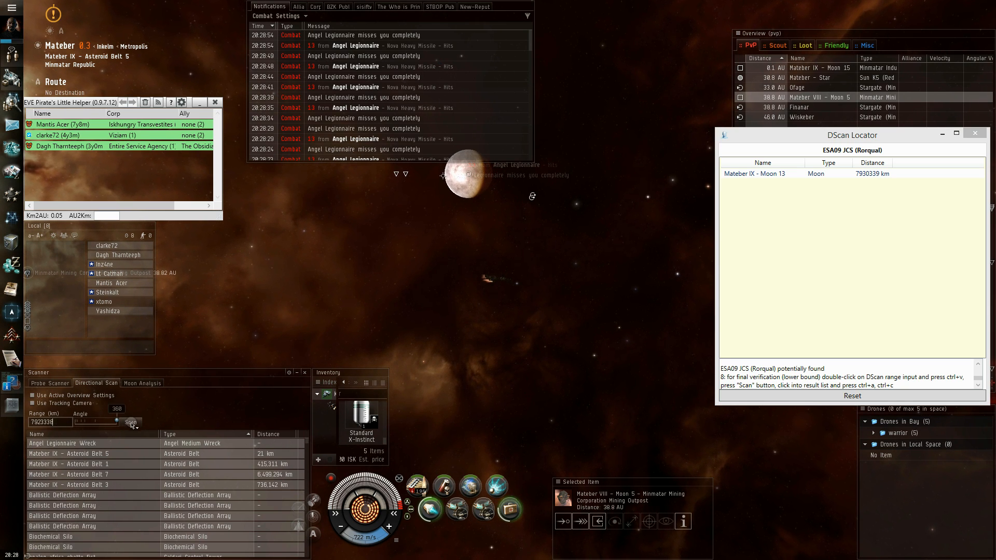
click(131, 422)
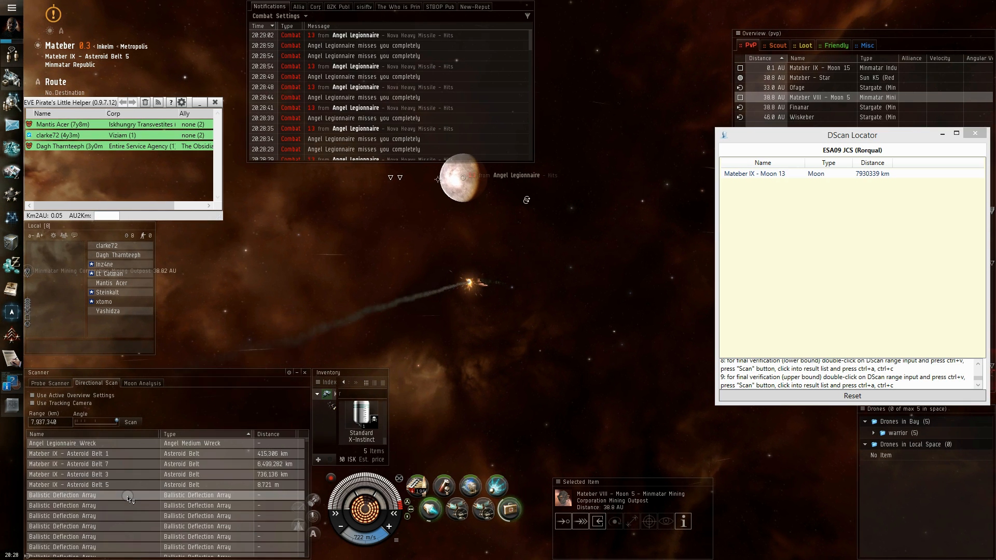
click(762, 173)
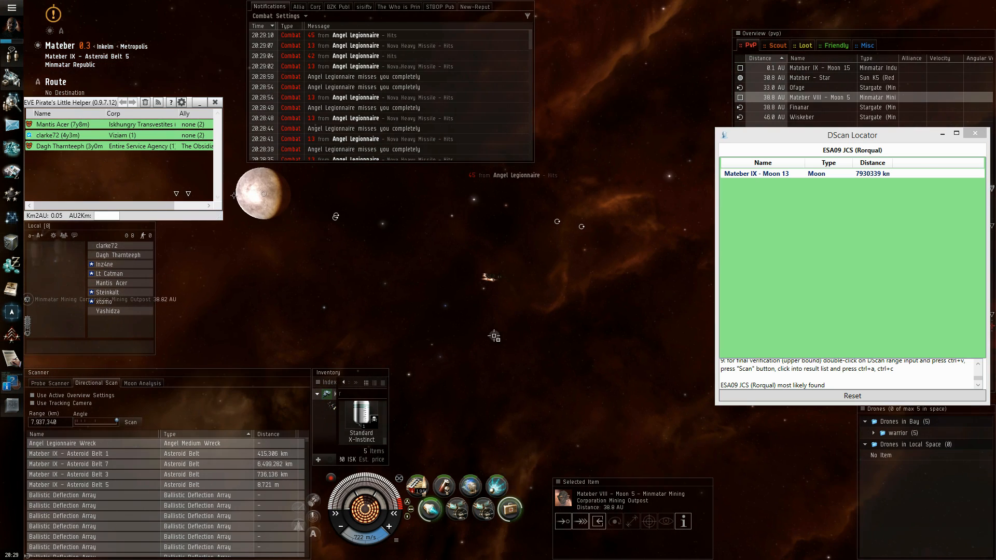
click(756, 173)
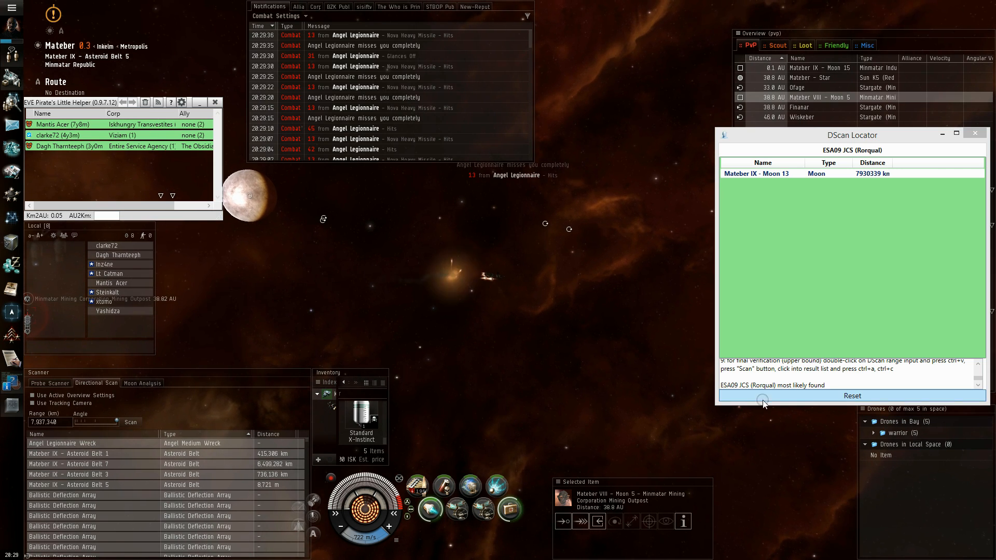
- Reset DScan Locator to start a new search
click(852, 395)
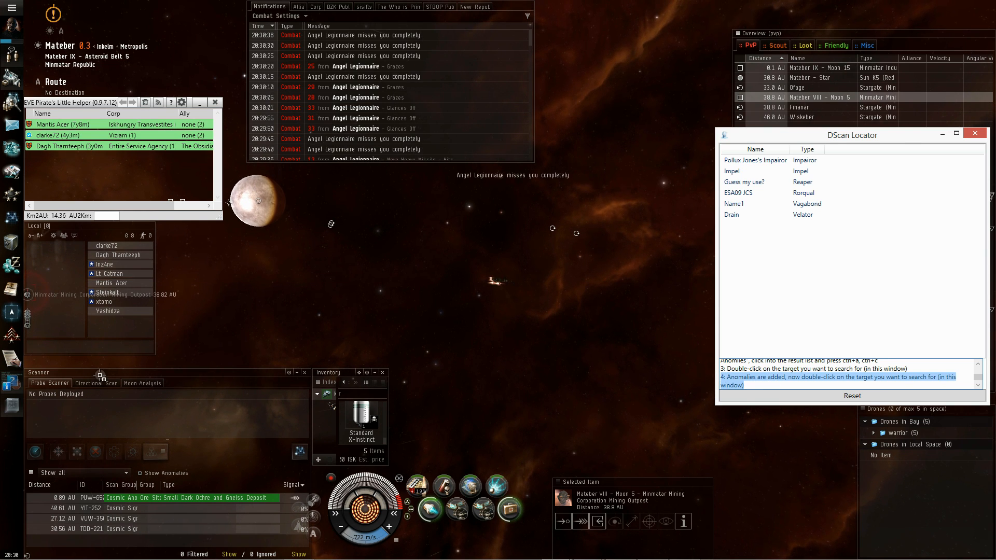
- Return to Directional Scan, pick the ESA09 JCS Rorqual target, and rescan at the narrowed range
click(96, 382)
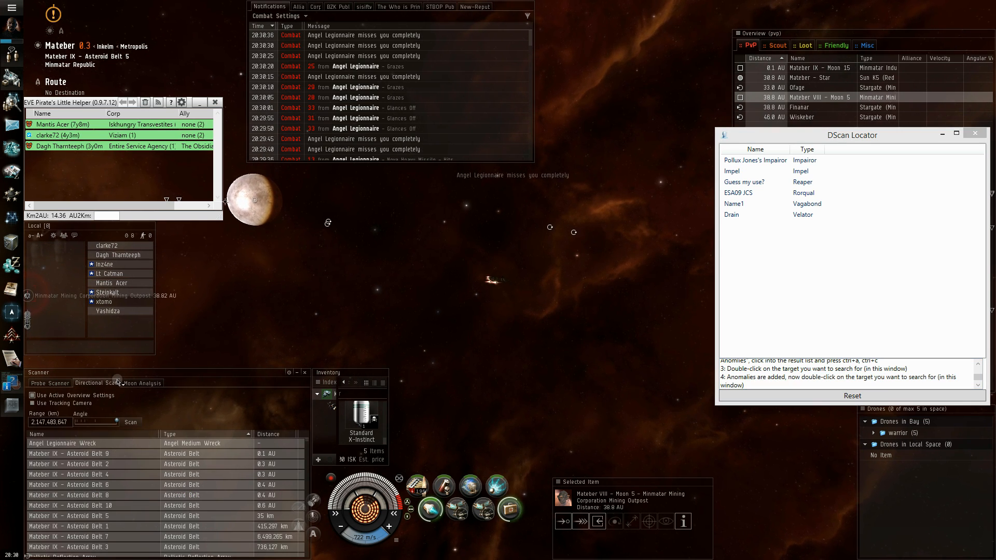
click(753, 193)
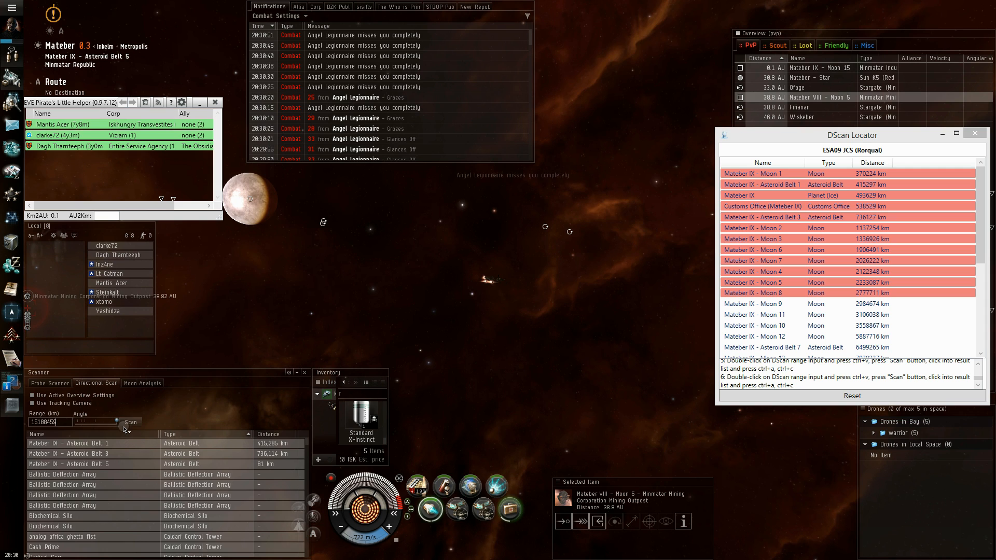
click(130, 422)
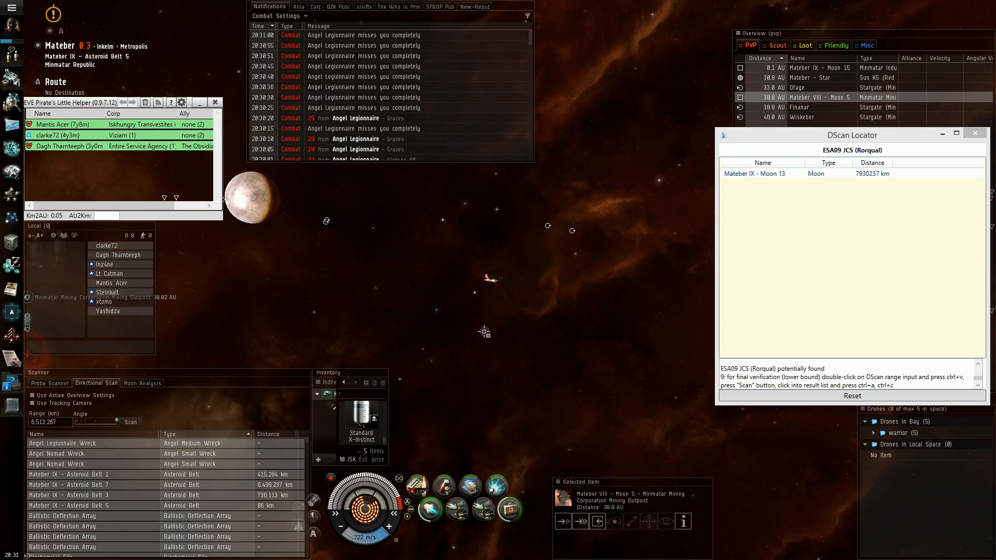
- Right-click empty space to open the in-space destinations menu
right_click(484, 331)
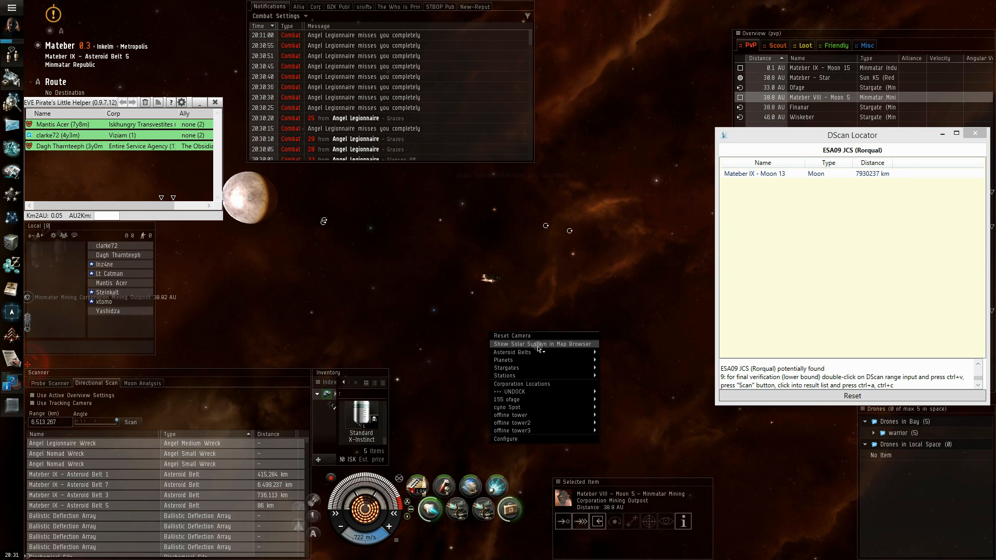
mouse_move(512, 351)
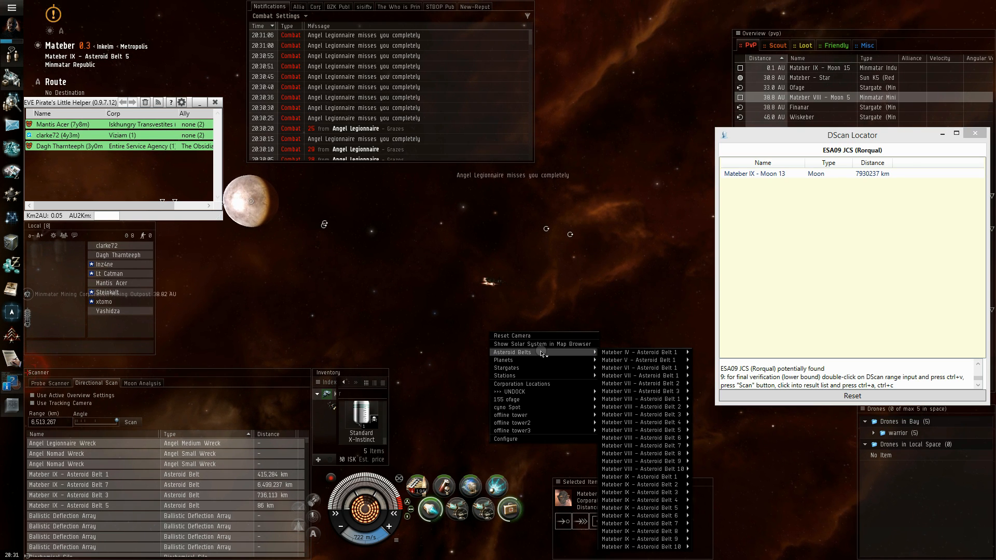